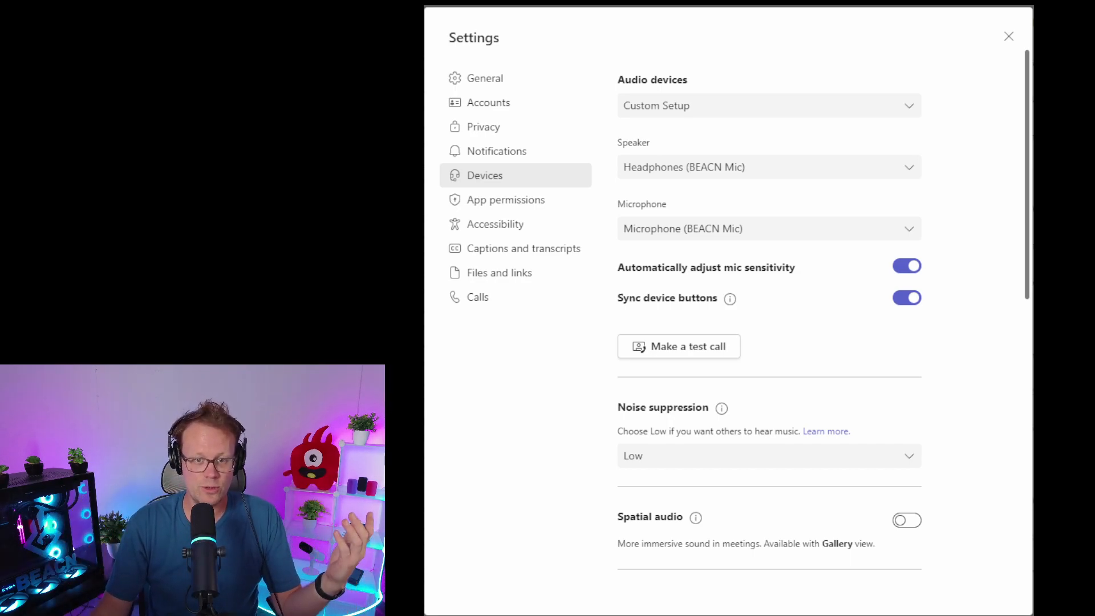
mouse_move(733, 235)
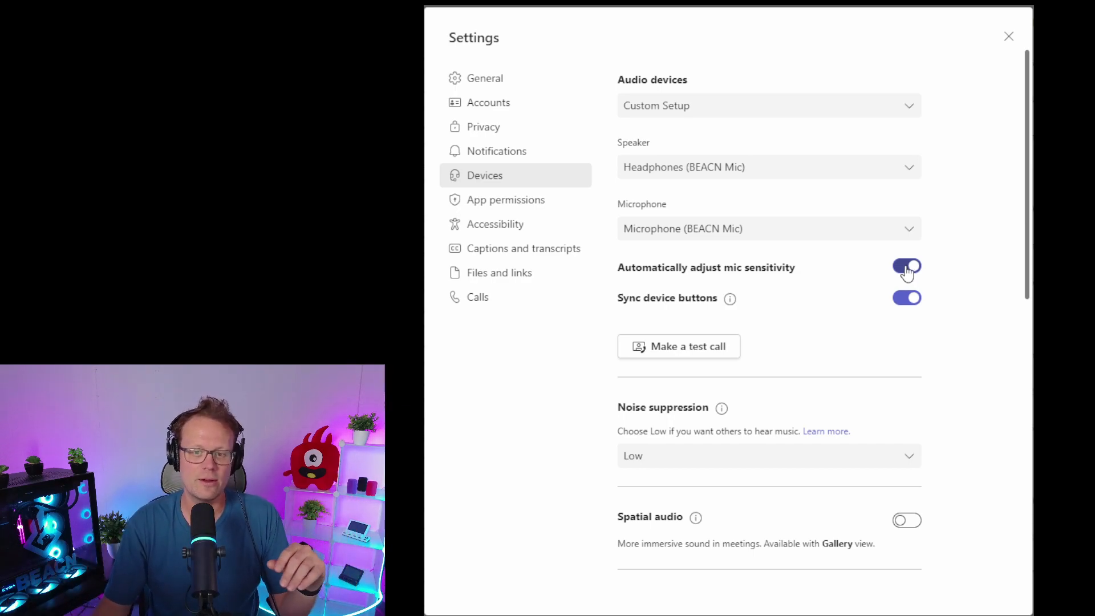
mouse_move(989, 316)
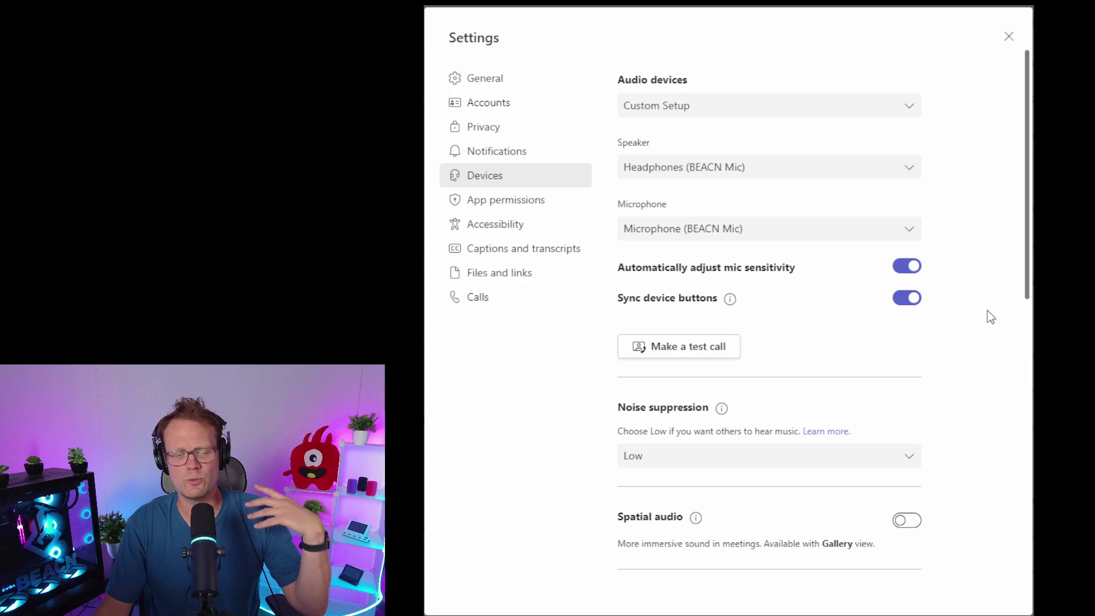
Review the Auto, High, Low and Off noise suppression levels, keeping Low selected
scroll("down", 3)
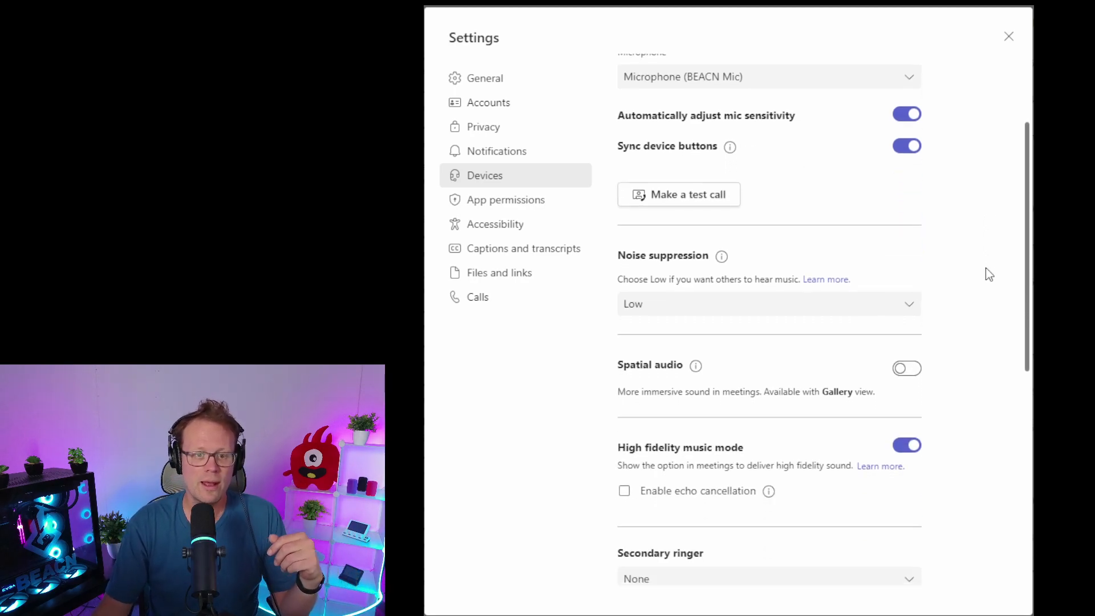
scroll("down", 3)
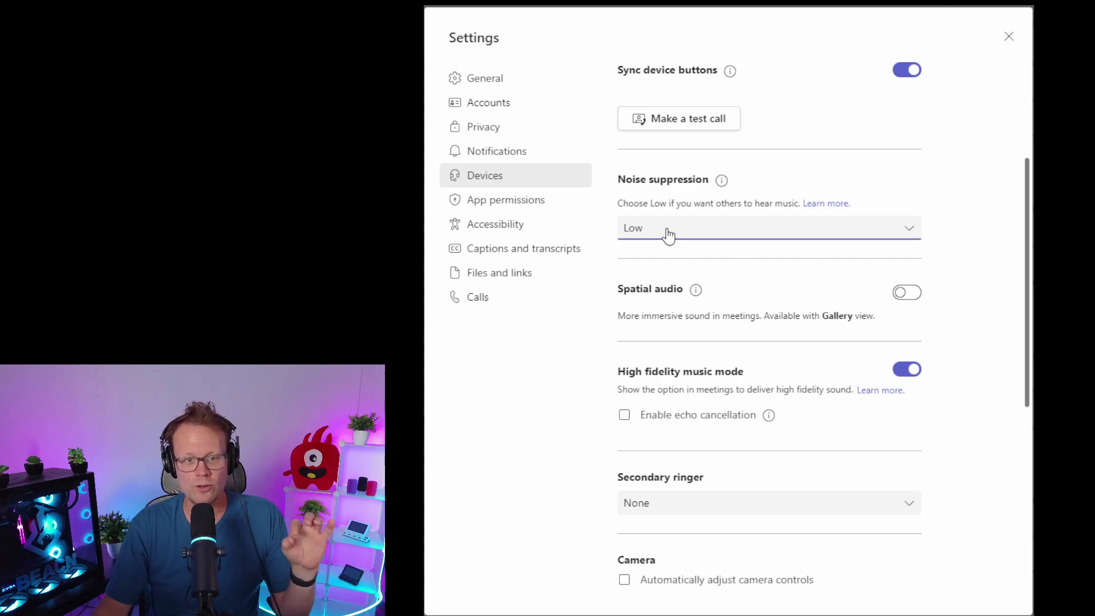
left_click(770, 229)
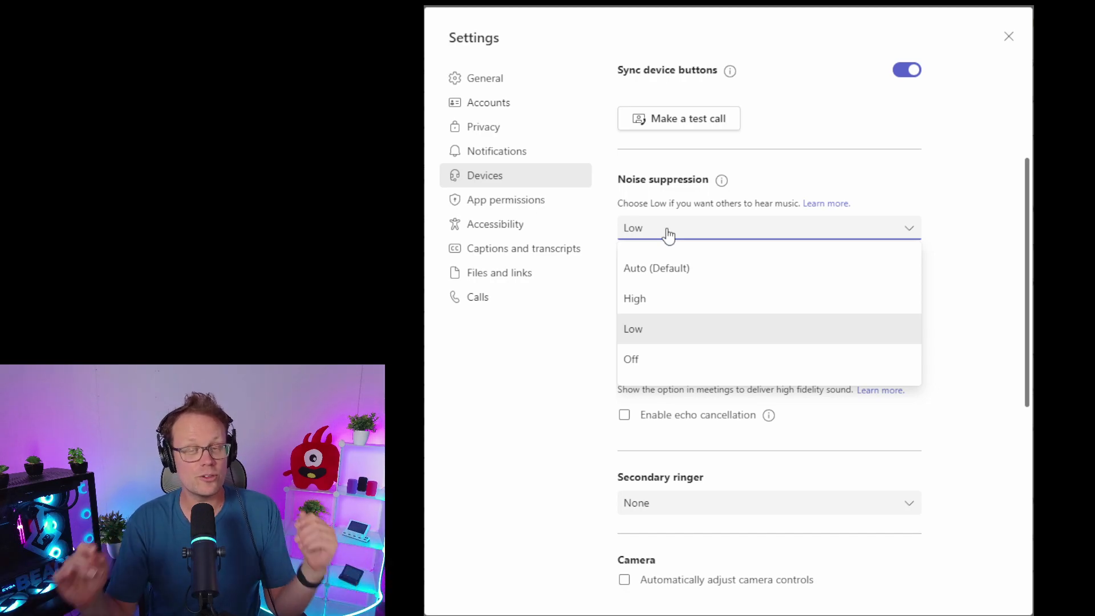
mouse_move(647, 365)
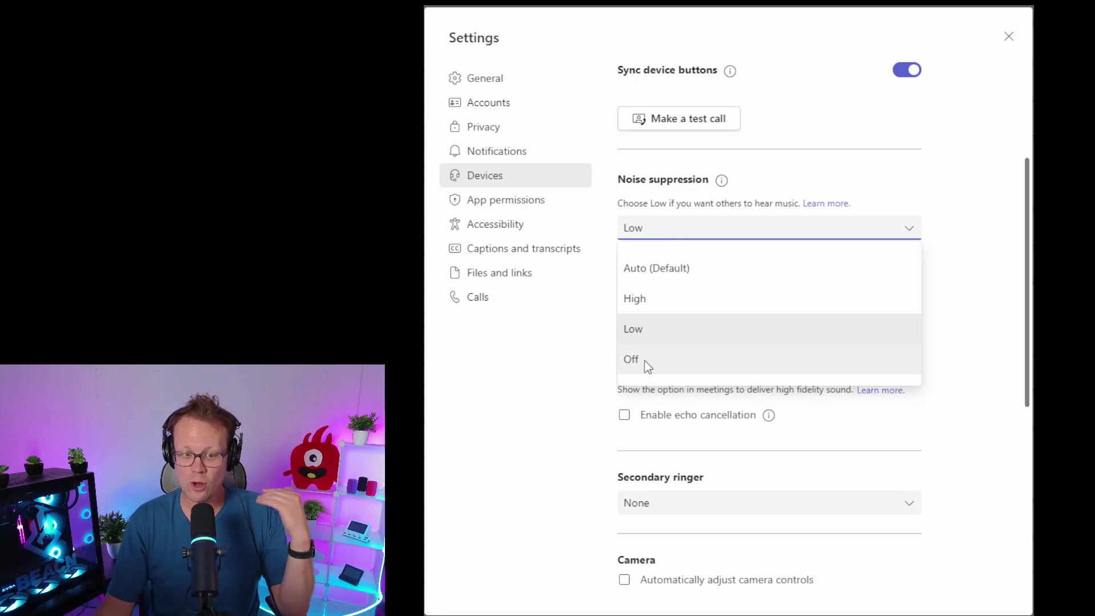
mouse_move(650, 376)
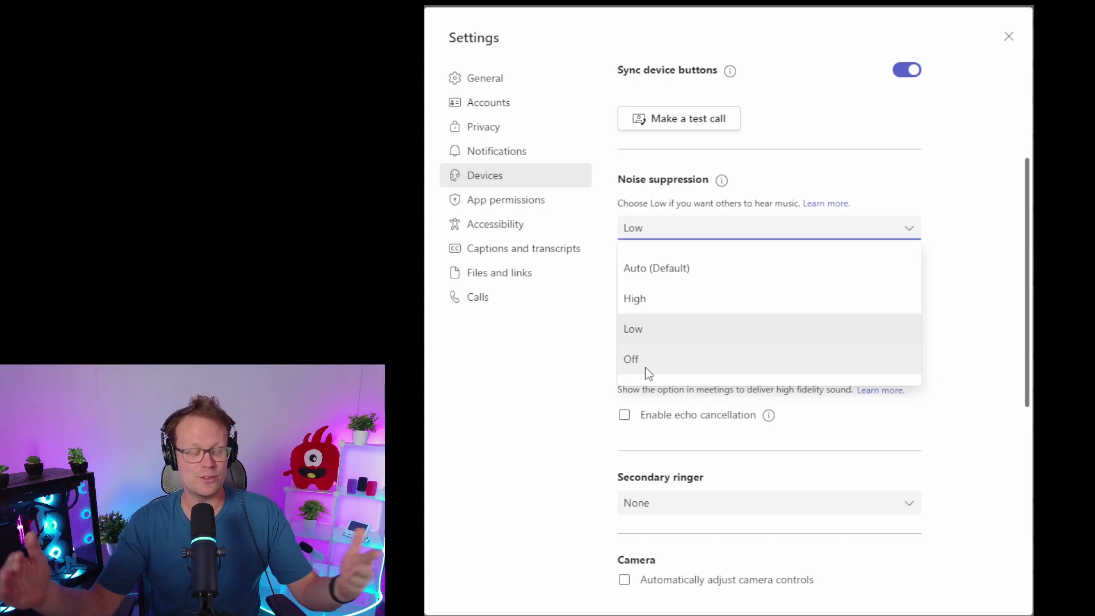
left_click(632, 329)
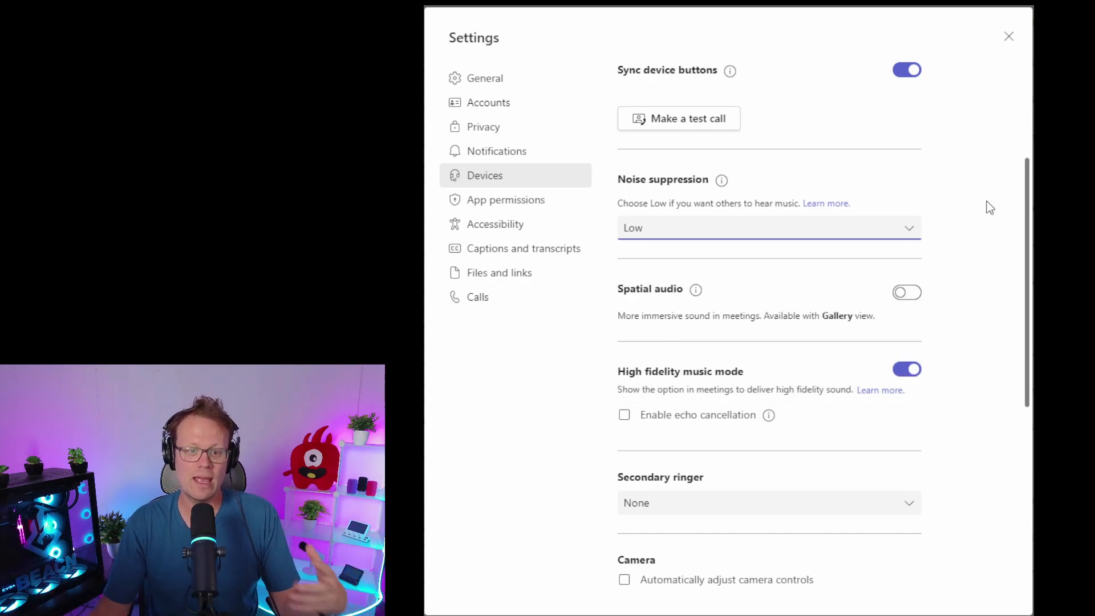
mouse_move(998, 360)
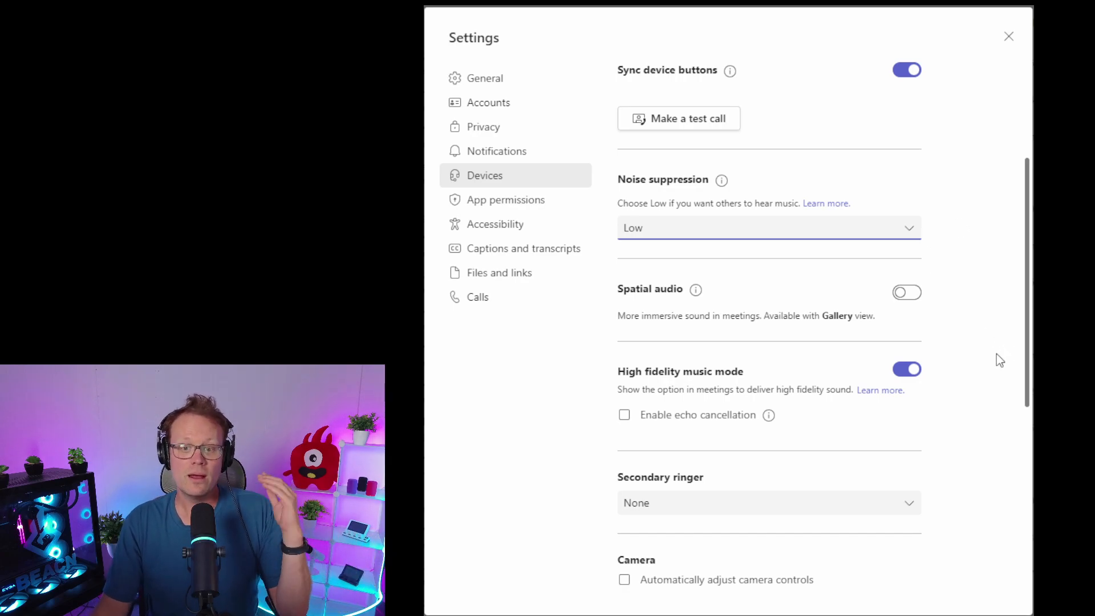